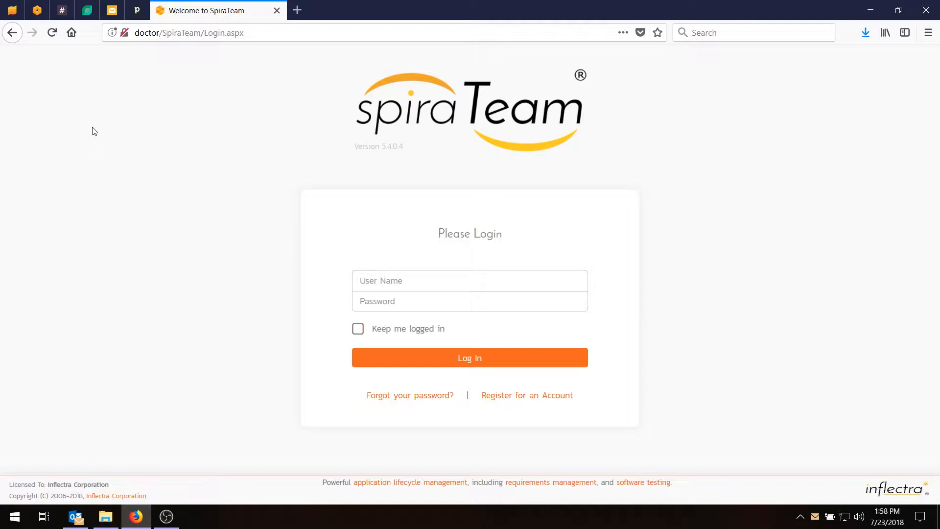
Log in as 'administrator' via the autocomplete suggestion and submit the credentials
click(470, 280)
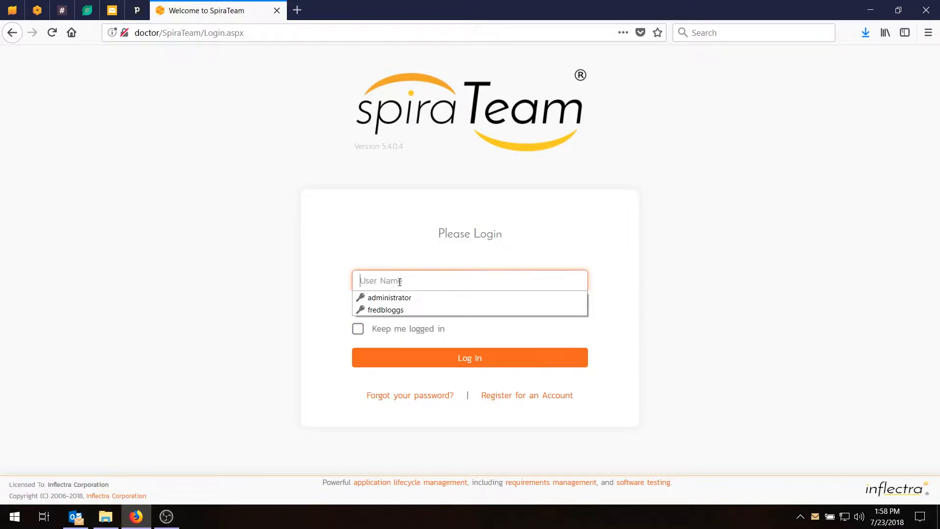
text(ad)
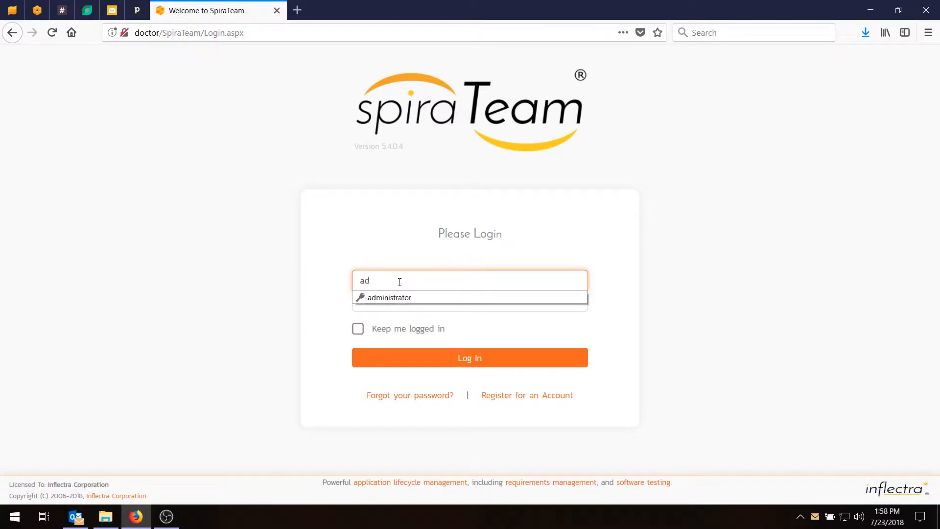
click(390, 297)
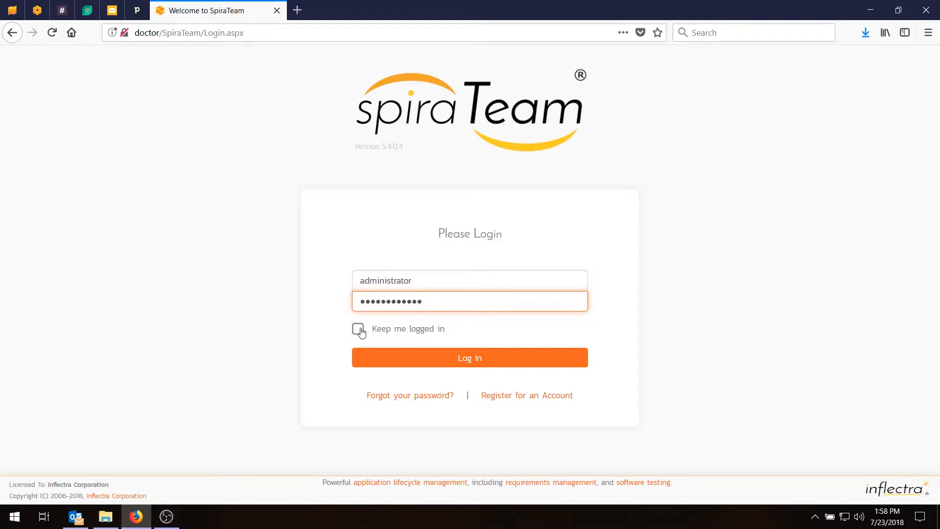
click(470, 358)
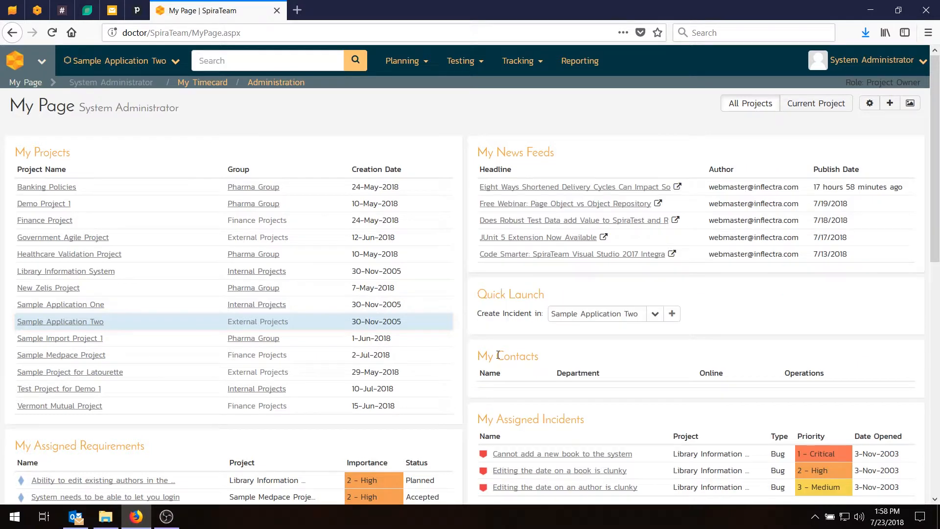
mouse_move(159, 130)
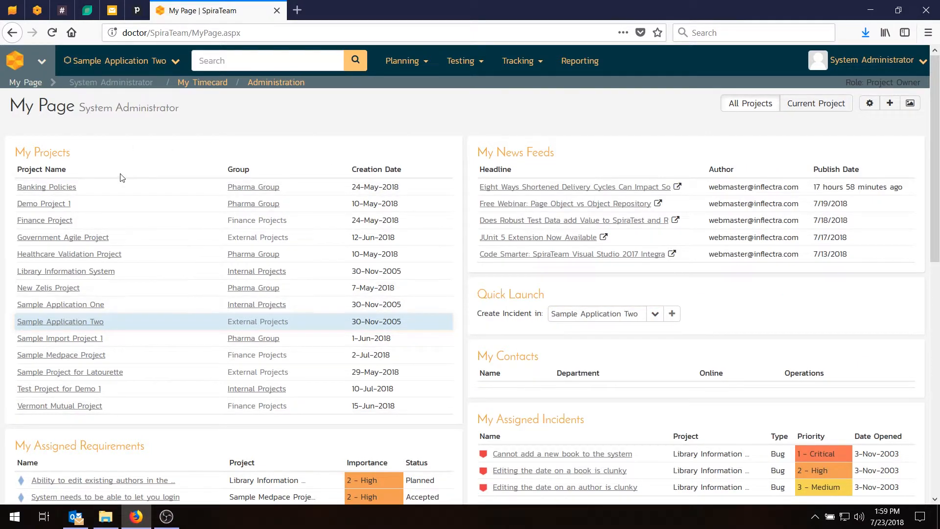
mouse_move(384, 153)
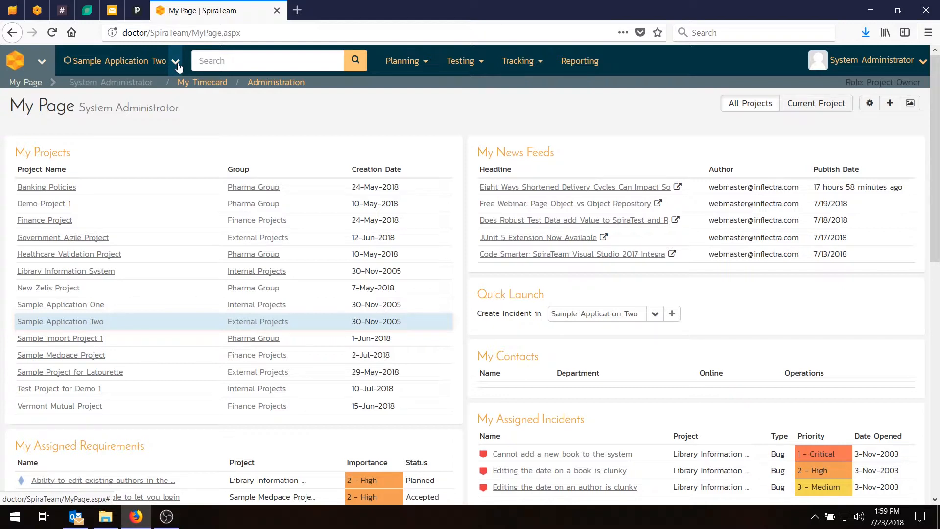
Switch to the Sample Application Two project from the top-bar project list
click(178, 61)
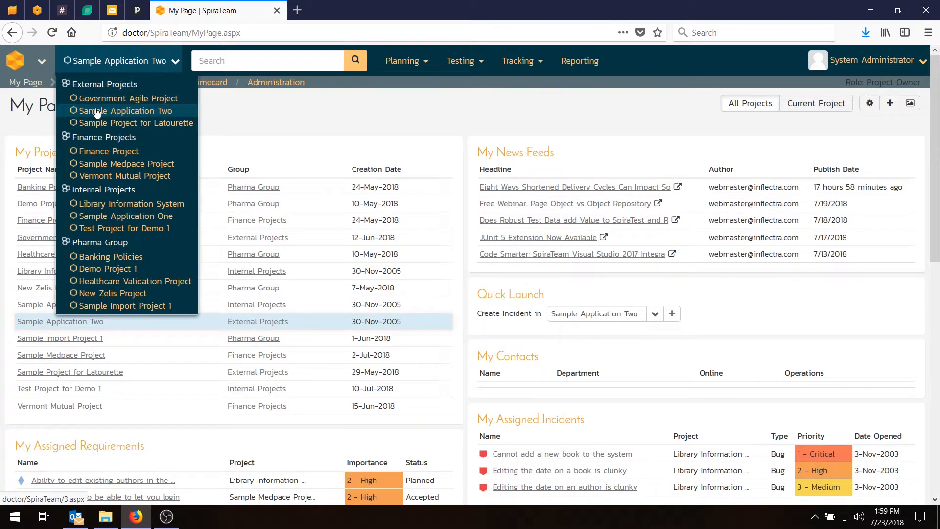
click(126, 109)
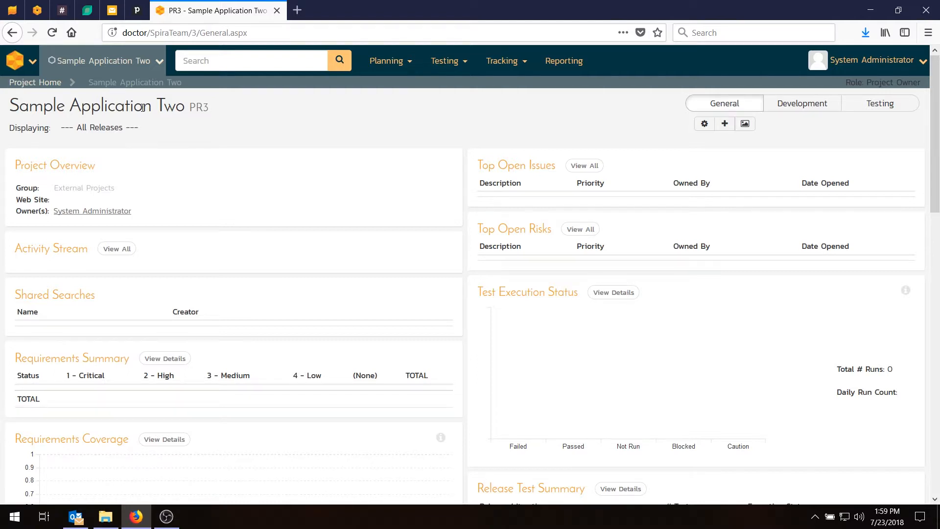
mouse_move(147, 126)
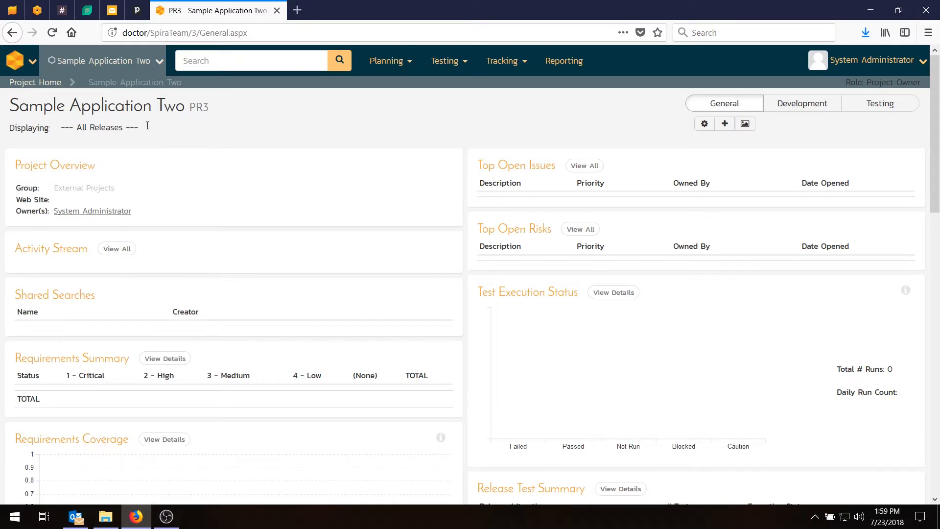
scroll(down, 3)
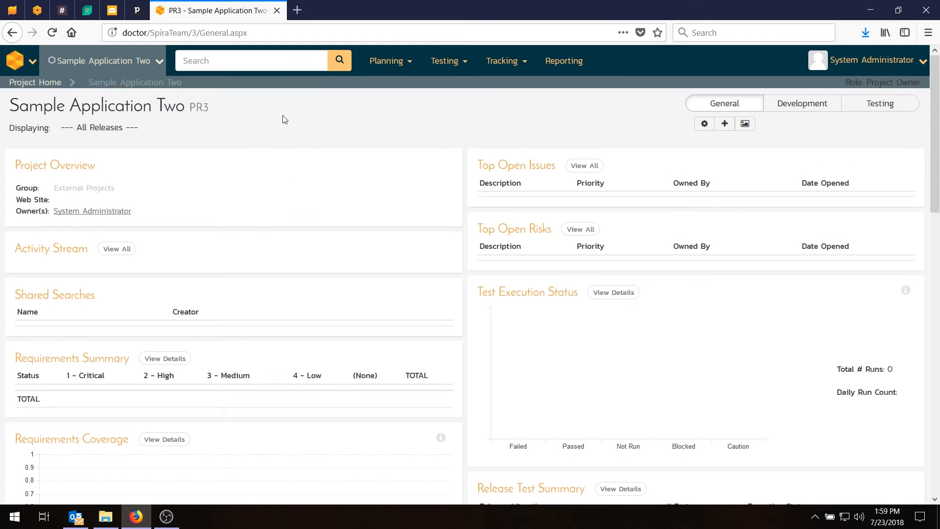
mouse_move(17, 64)
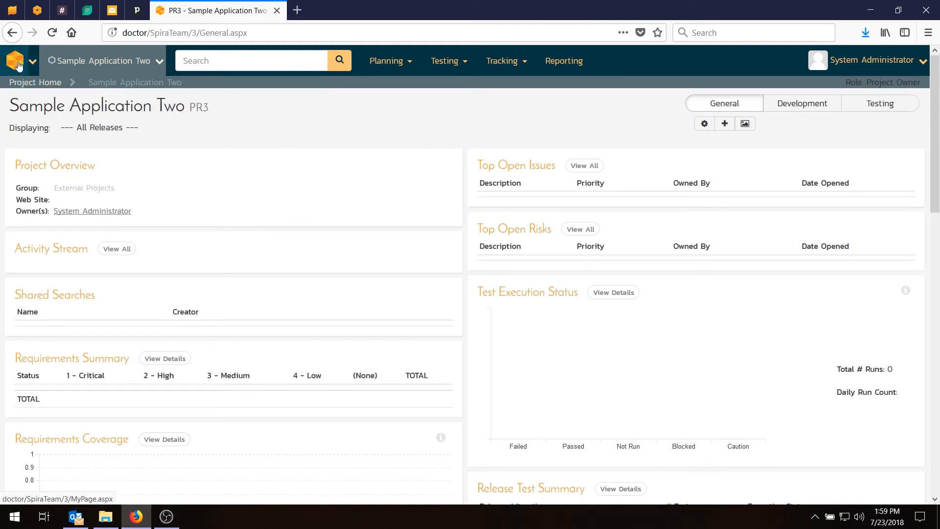
mouse_move(18, 64)
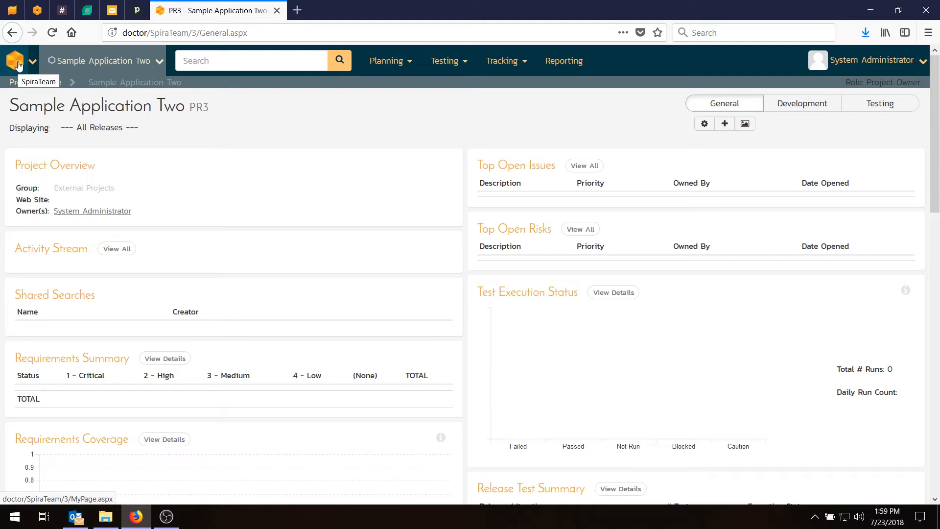